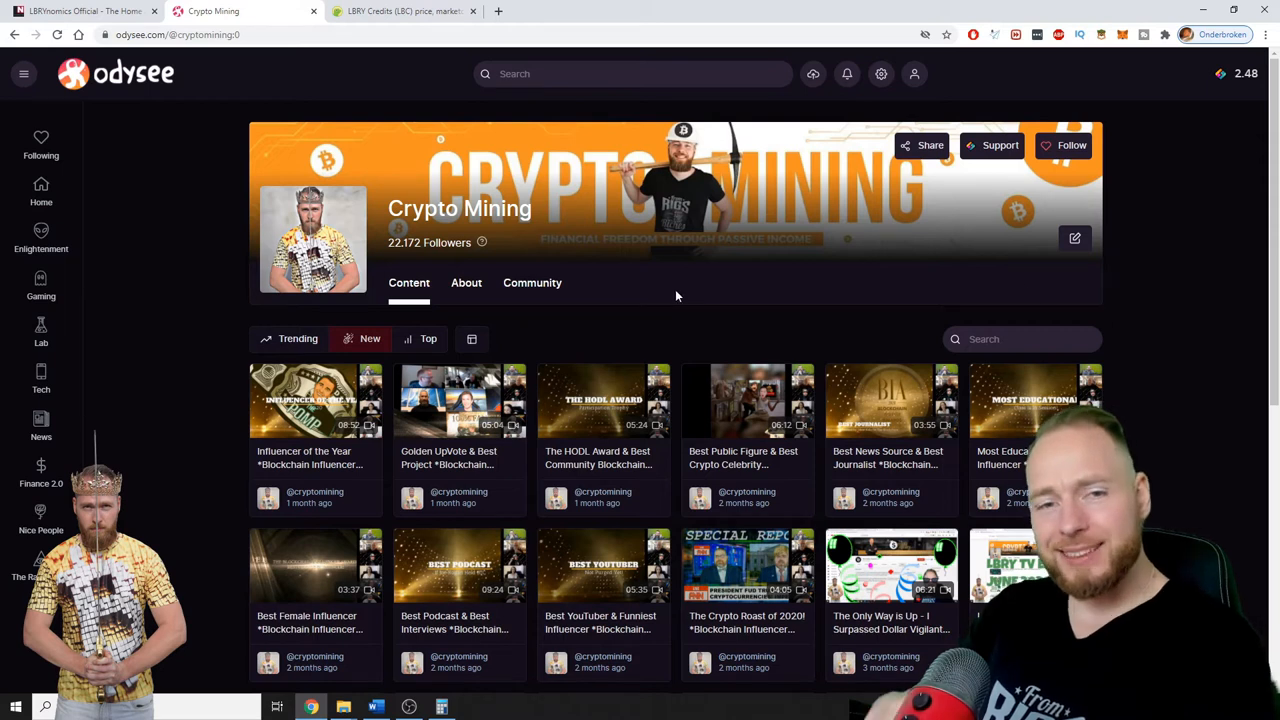
mouse_move(686, 320)
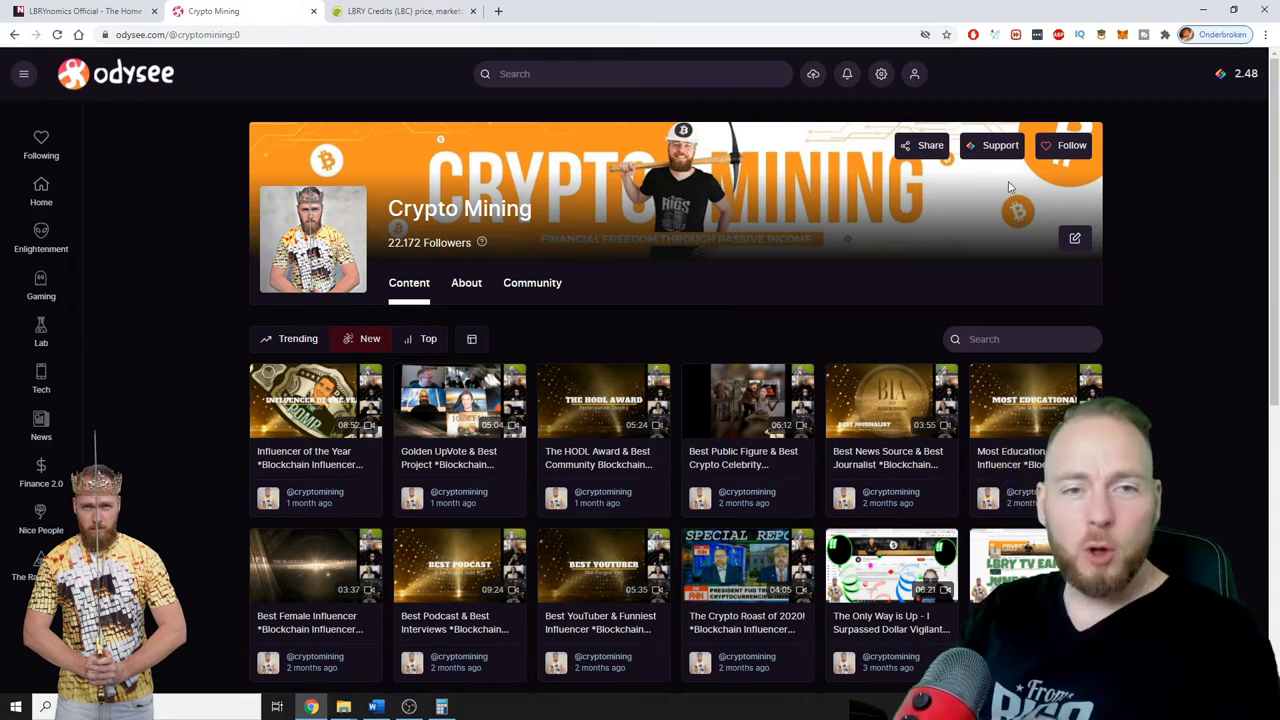
mouse_move(1028, 180)
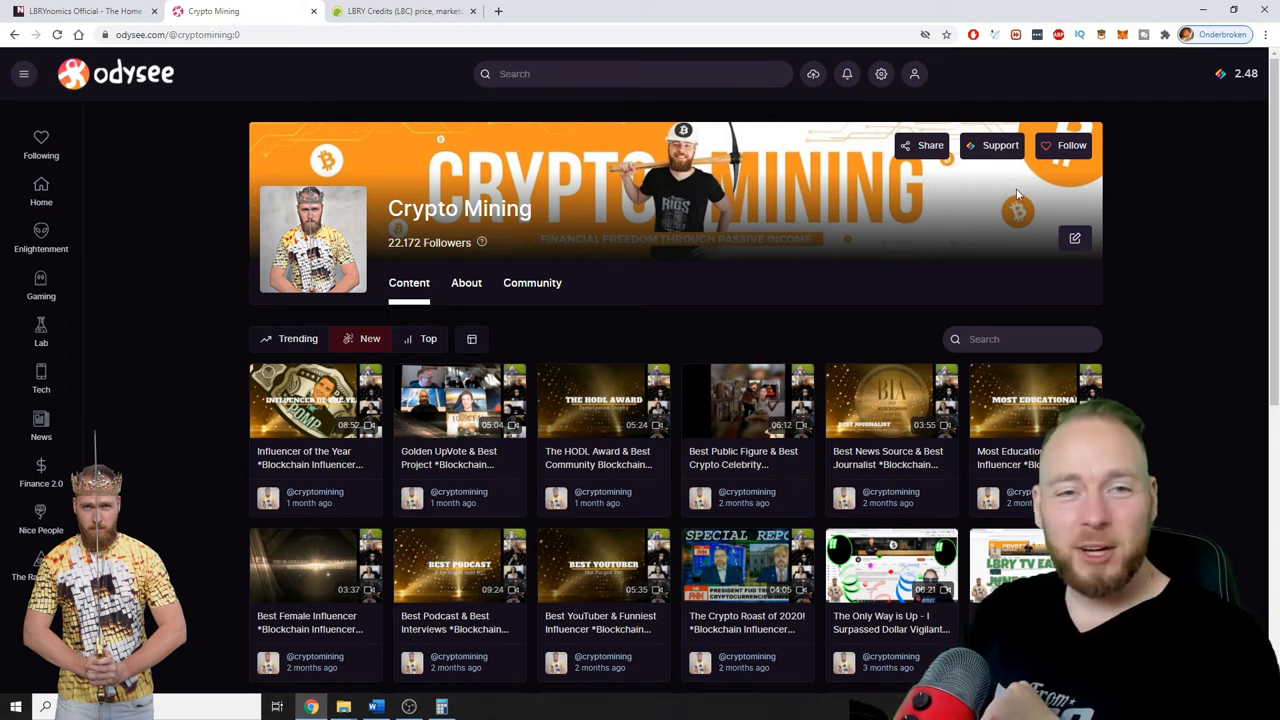
mouse_move(1020, 196)
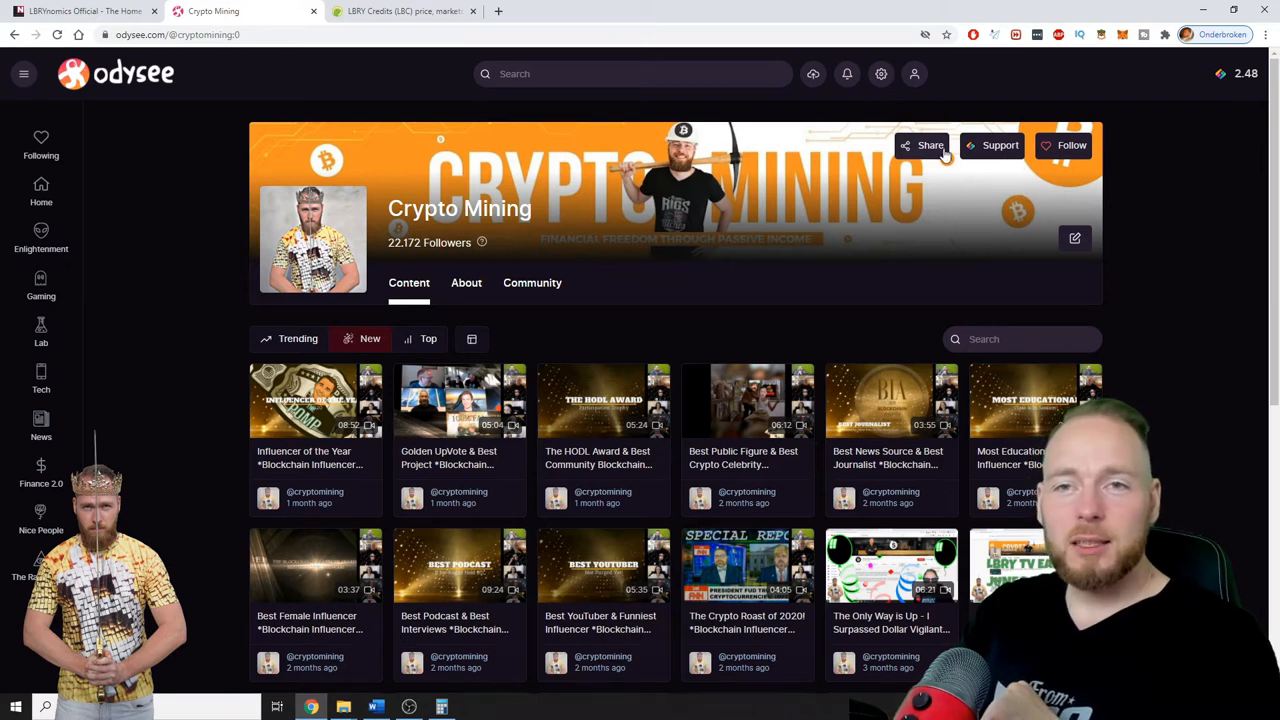
Step: Go to the Odysee Rewards page from the account menu
click(914, 72)
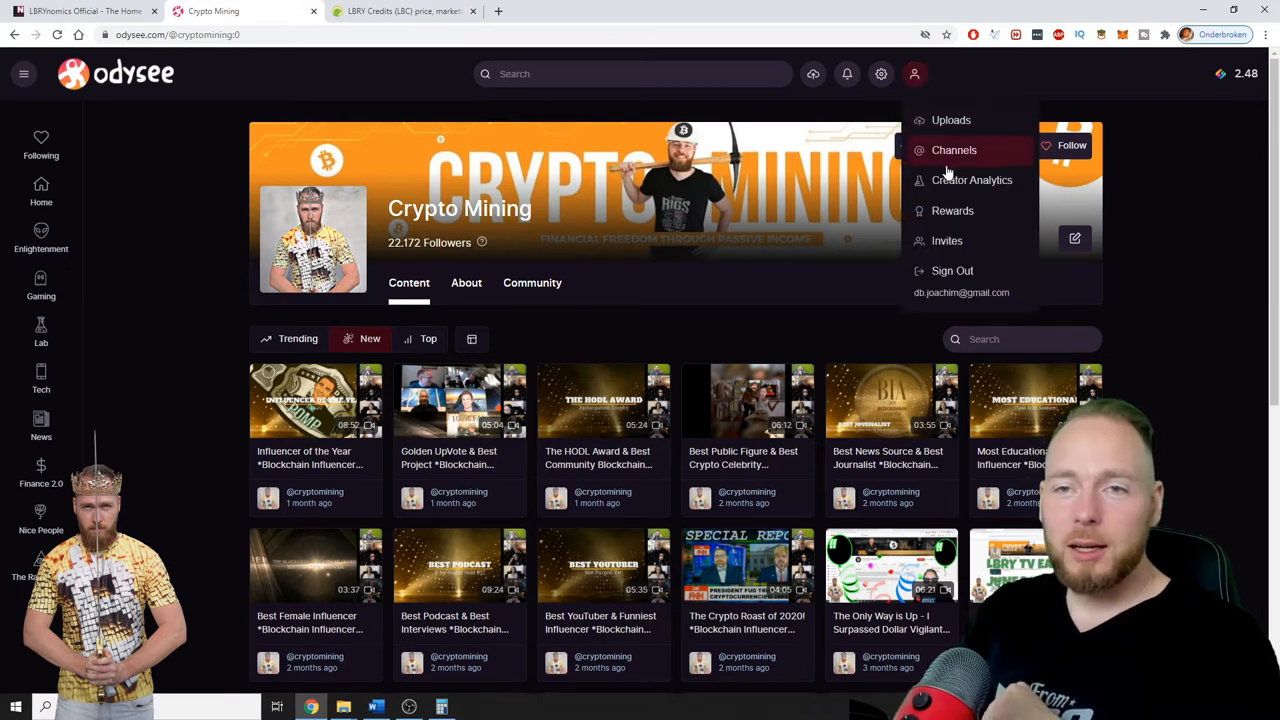
click(952, 210)
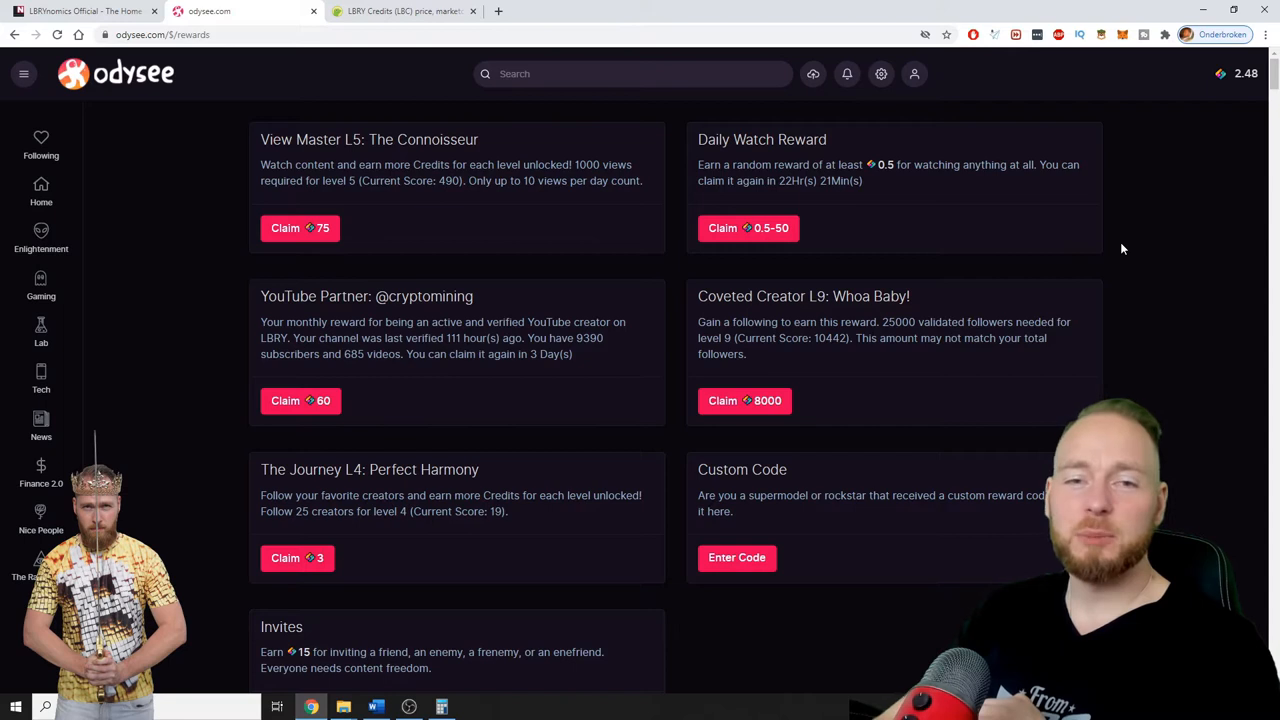
Step: Review Claimed Rewards, then bring up the CoinGecko LBC price page with Calculator
scroll(down, 3)
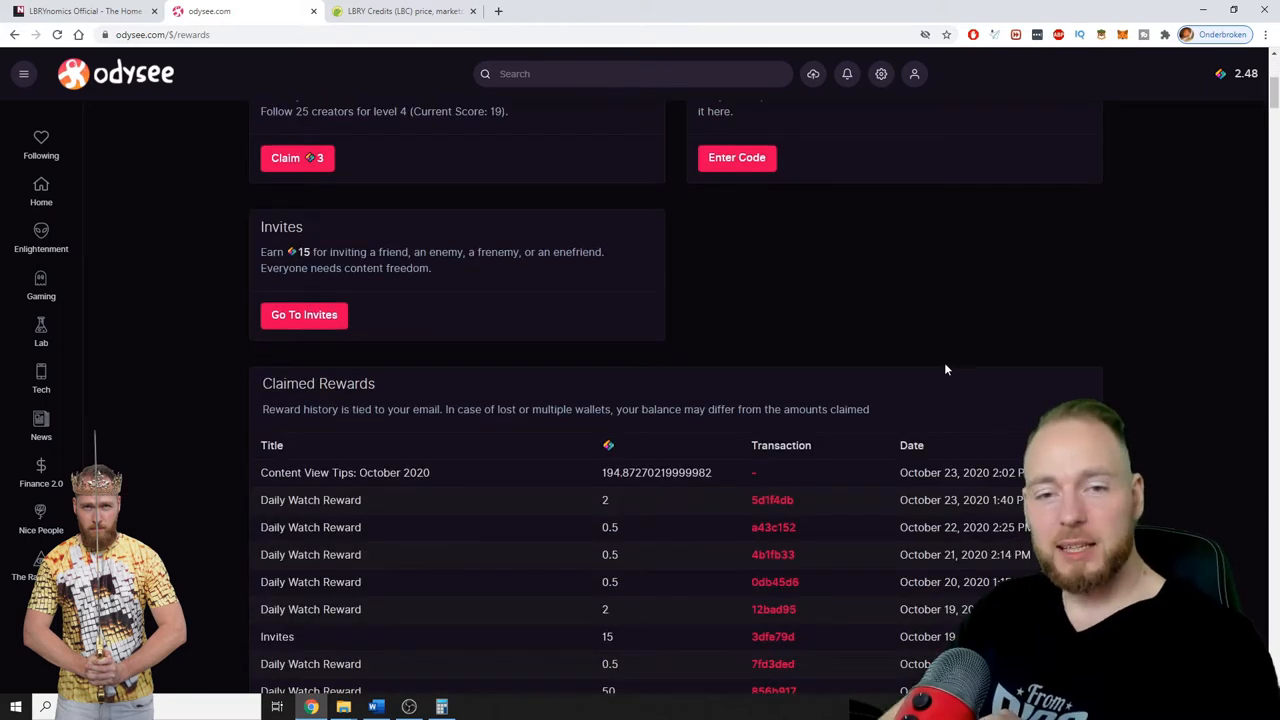
scroll(down, 3)
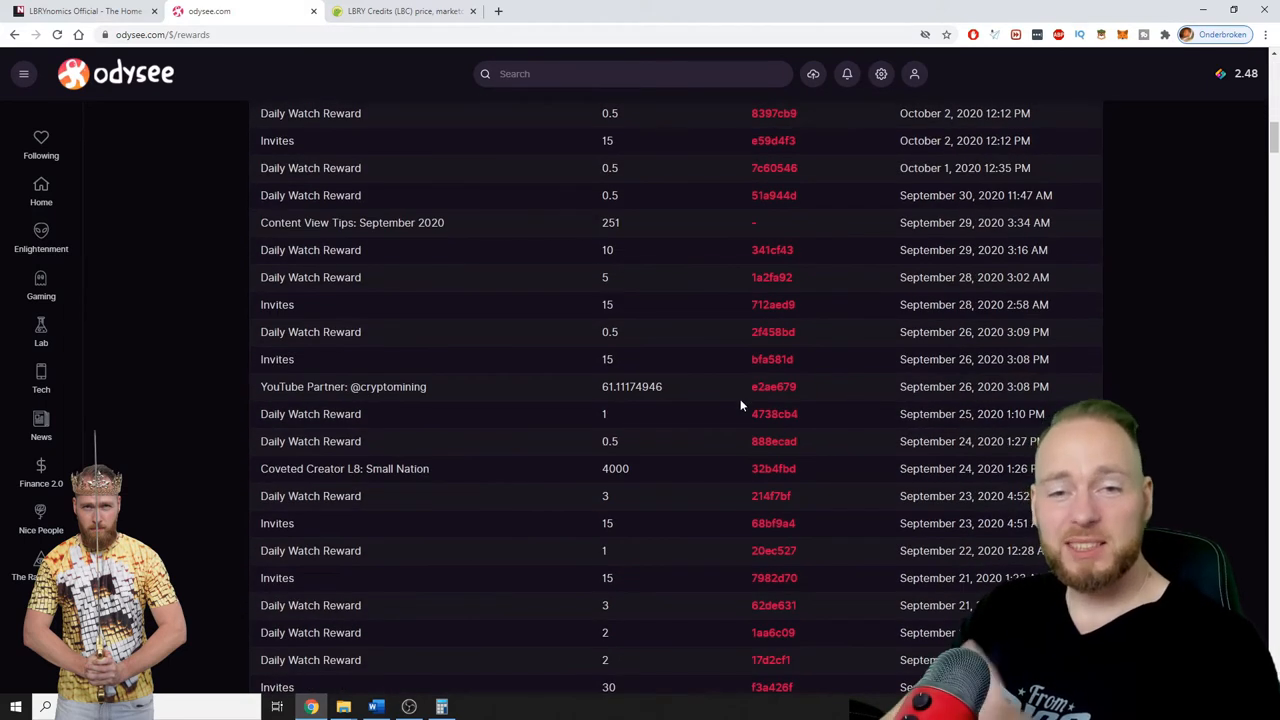
mouse_move(592, 476)
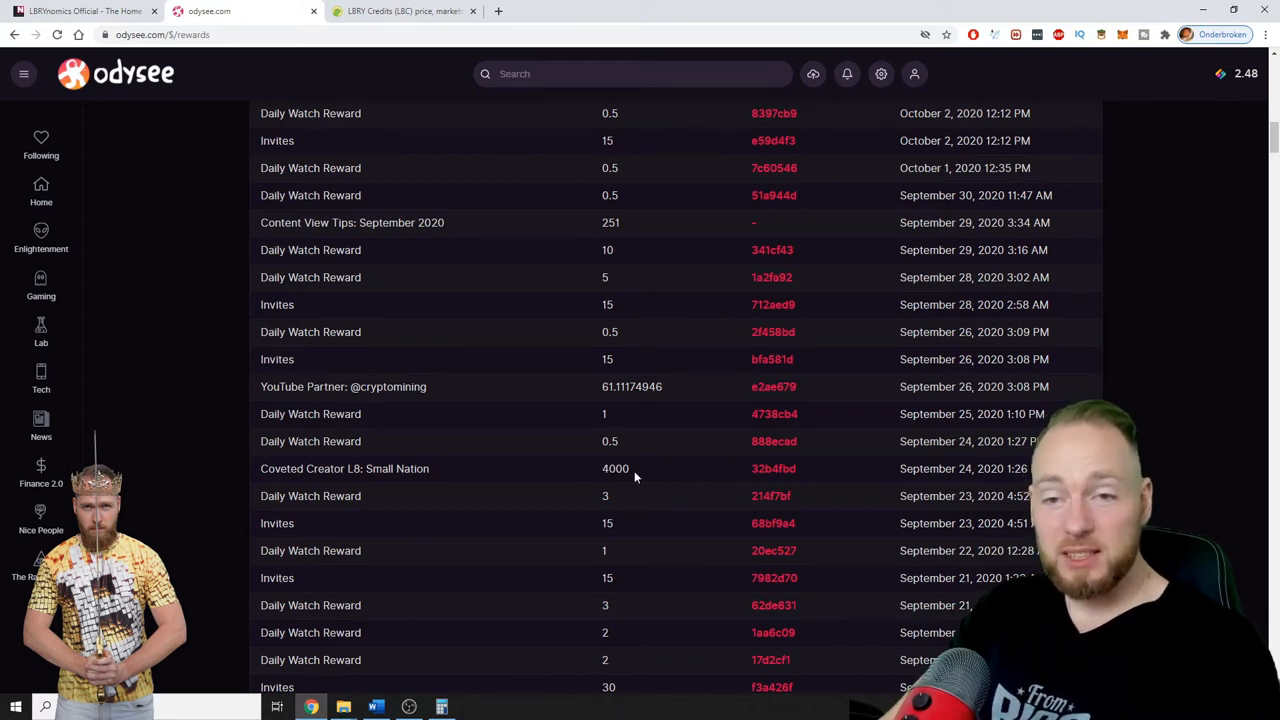
click(400, 12)
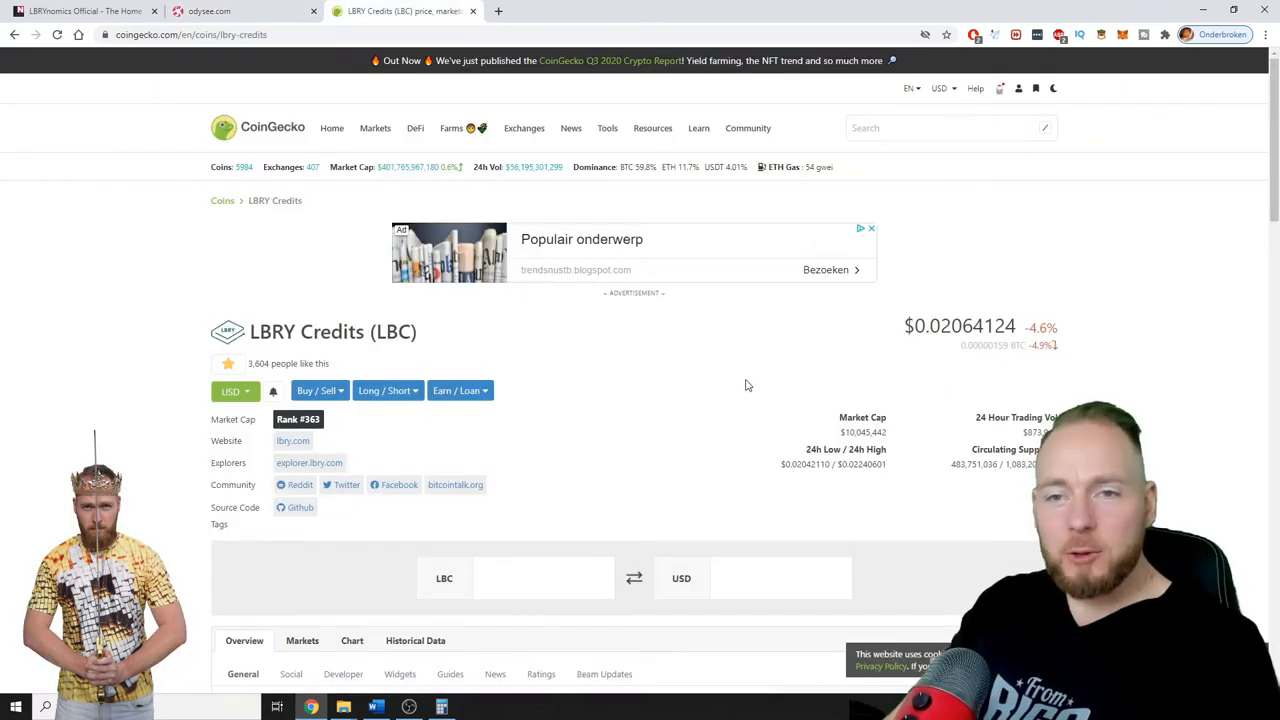
click(440, 708)
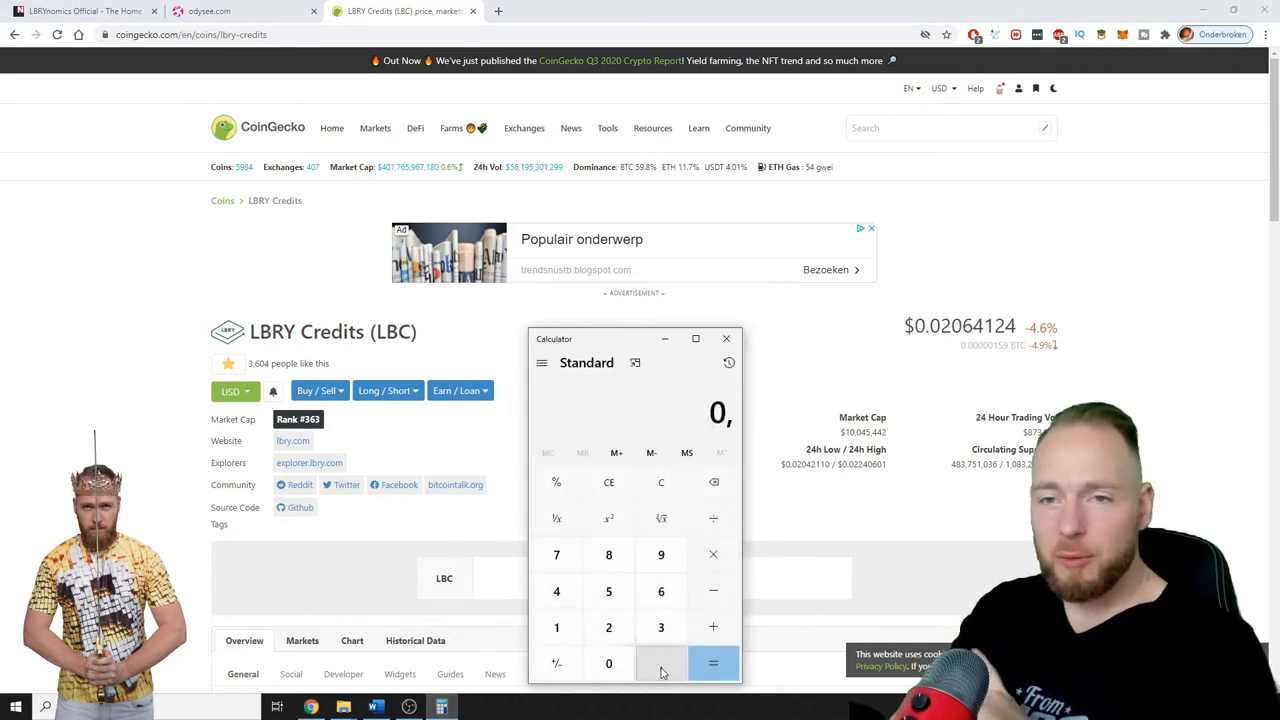
Step: Compute 0.02064124 × 4000 = 82,56496 in Calculator
click(608, 628)
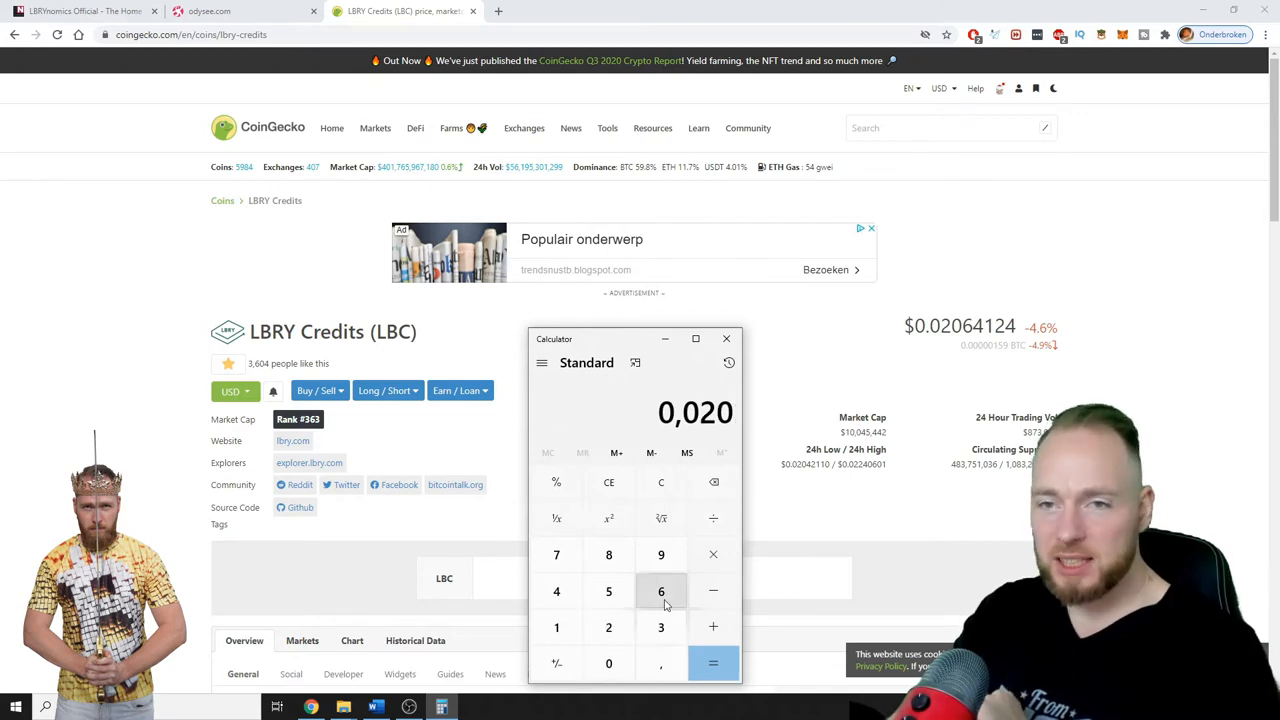
click(556, 592)
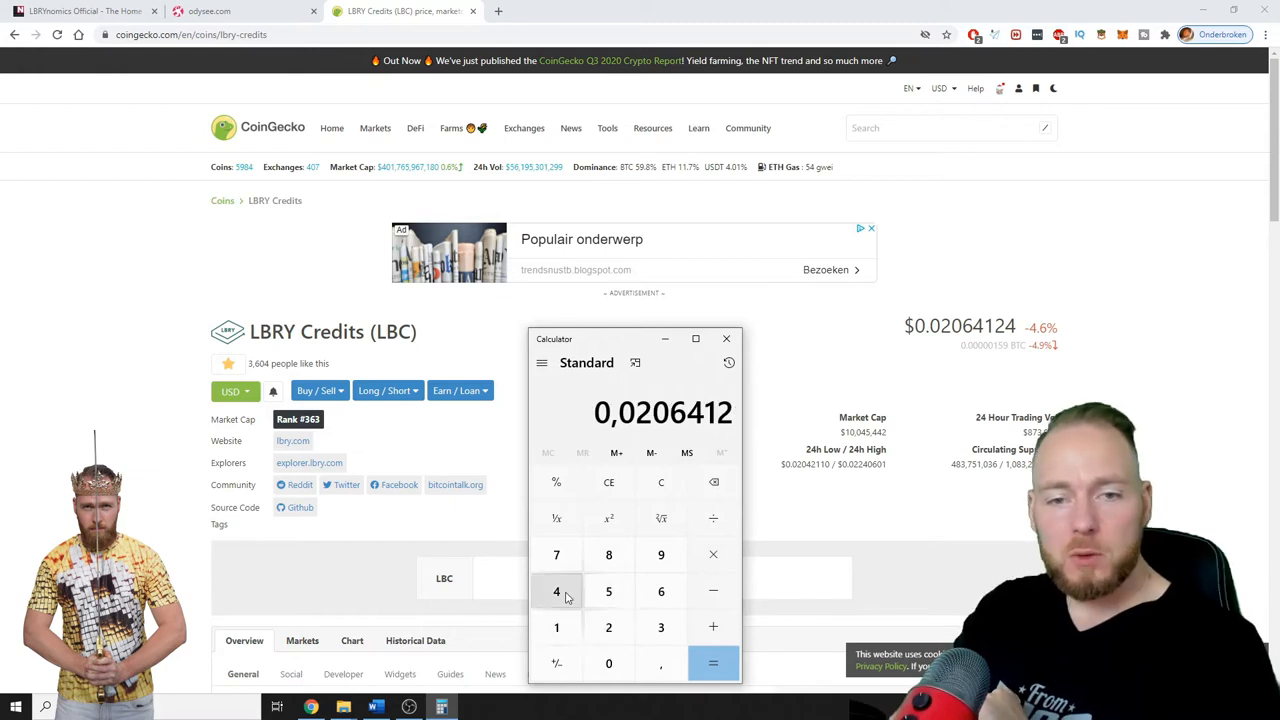
click(556, 592)
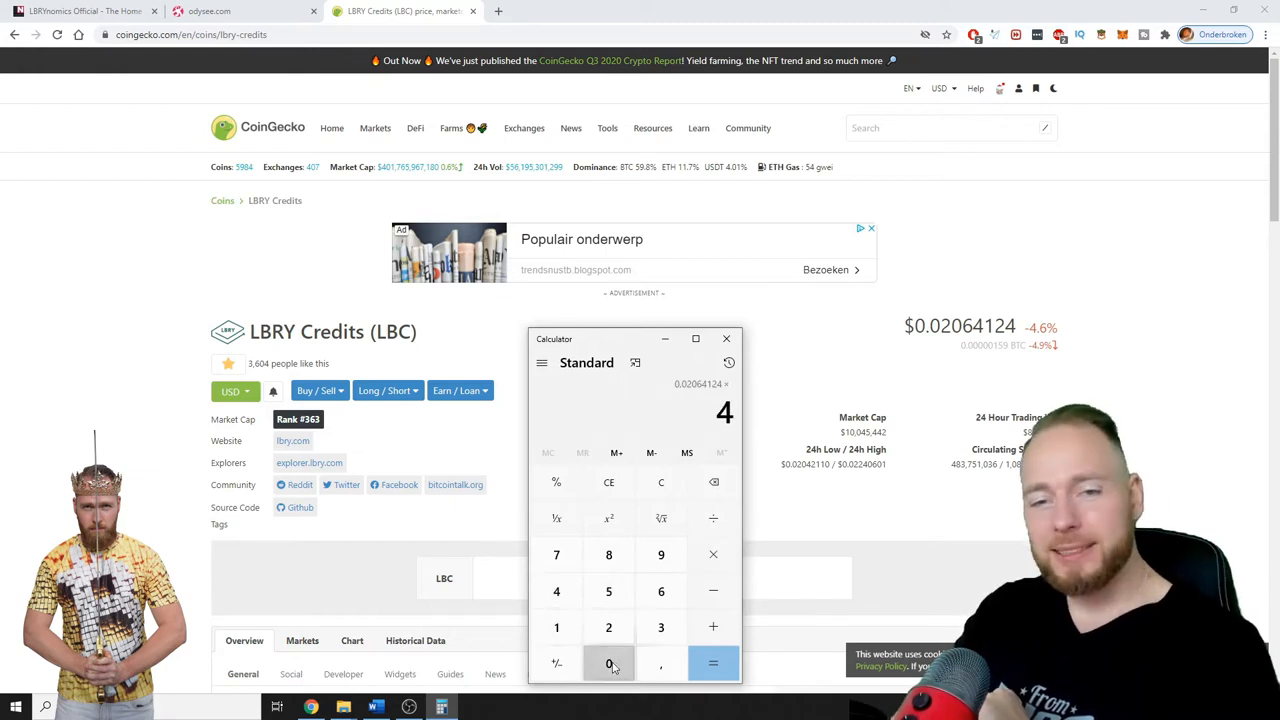
click(712, 664)
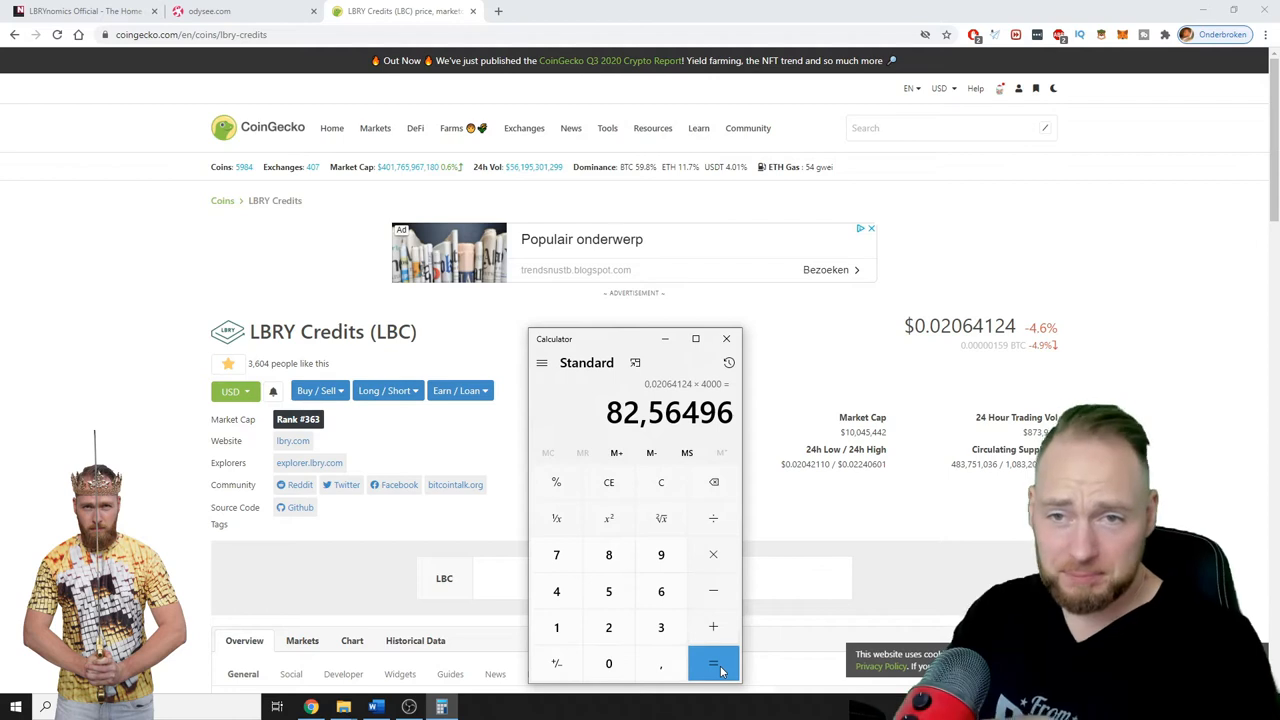
mouse_move(660, 482)
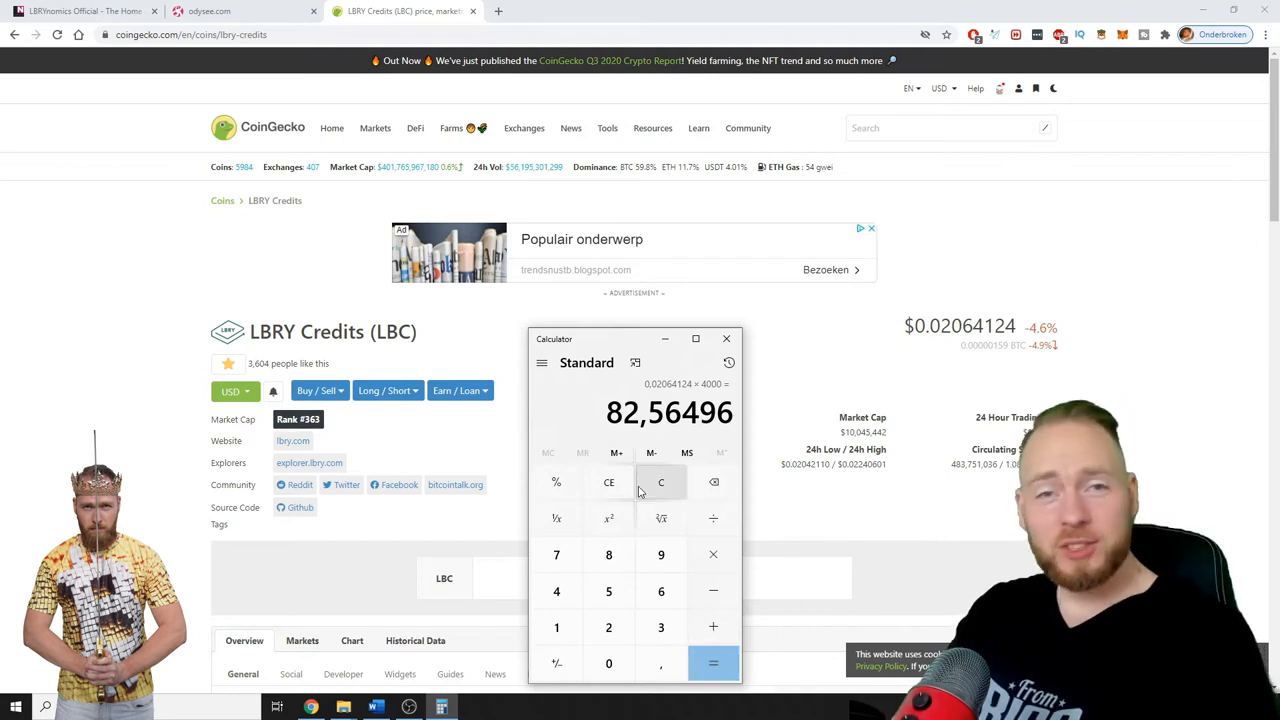
Step: Return to the Odysee Rewards page and scroll back up the Claimed Rewards list
click(240, 12)
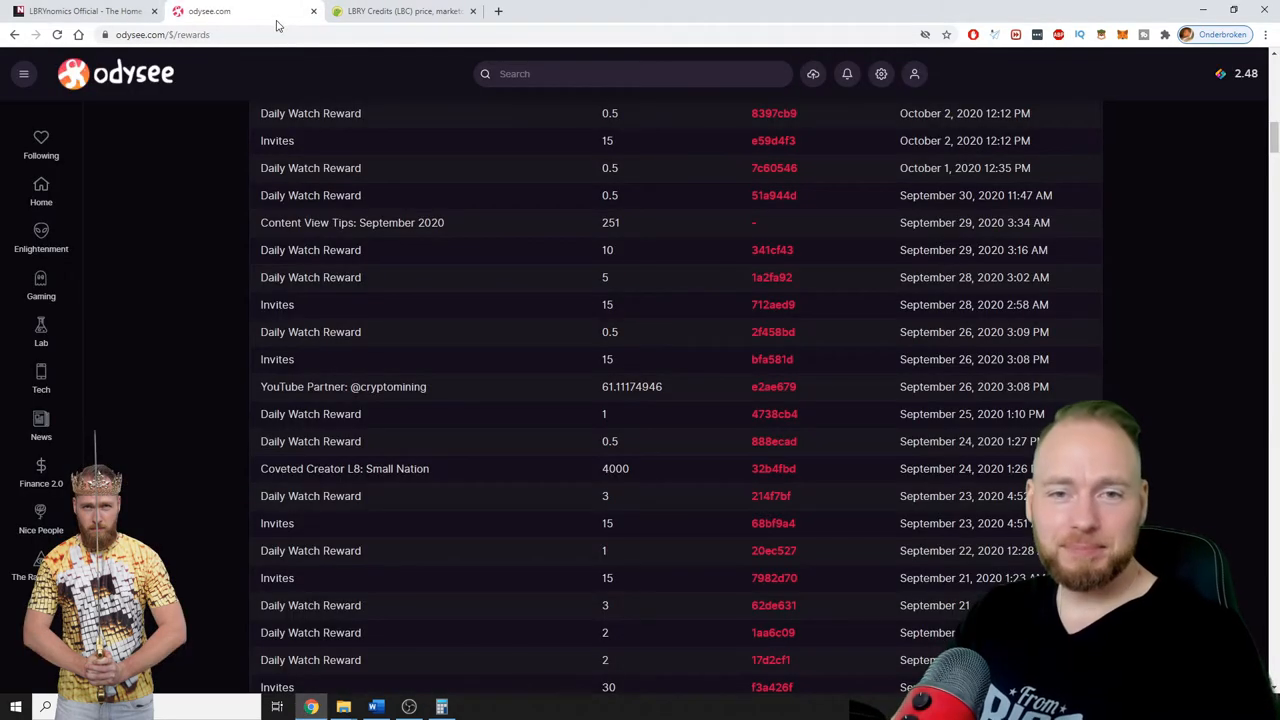
scroll(up, 3)
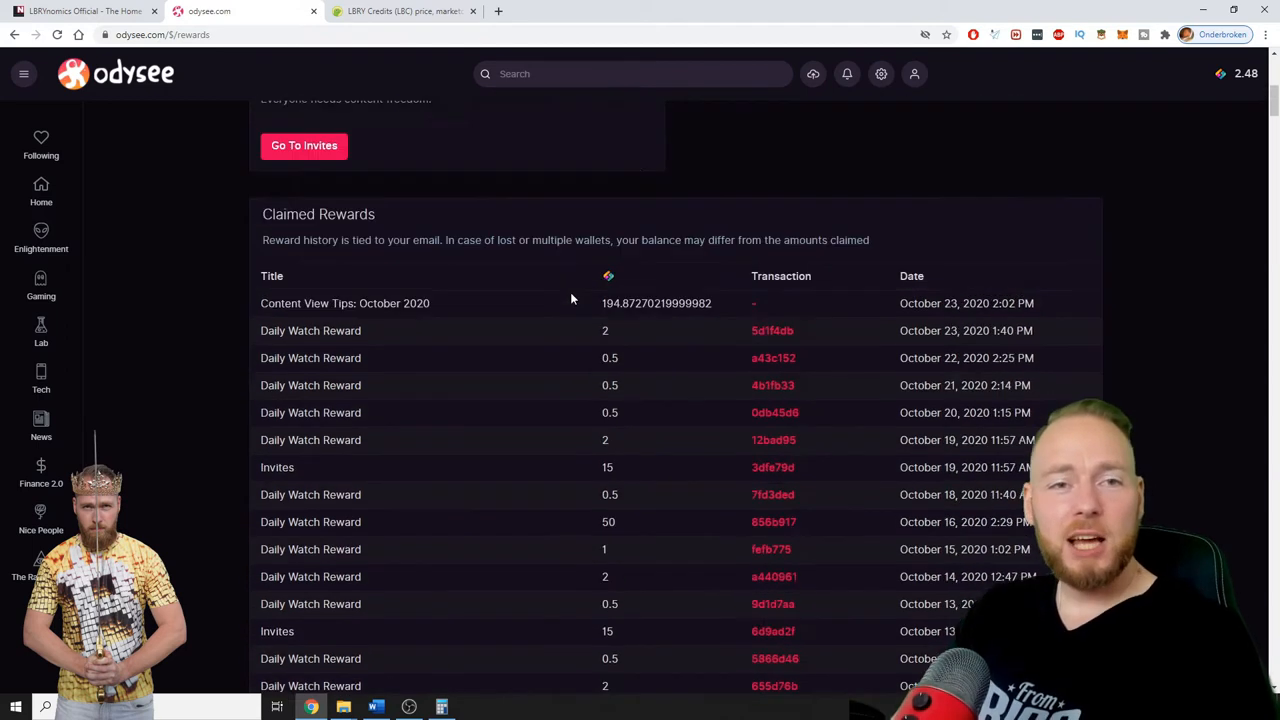
scroll(up, 3)
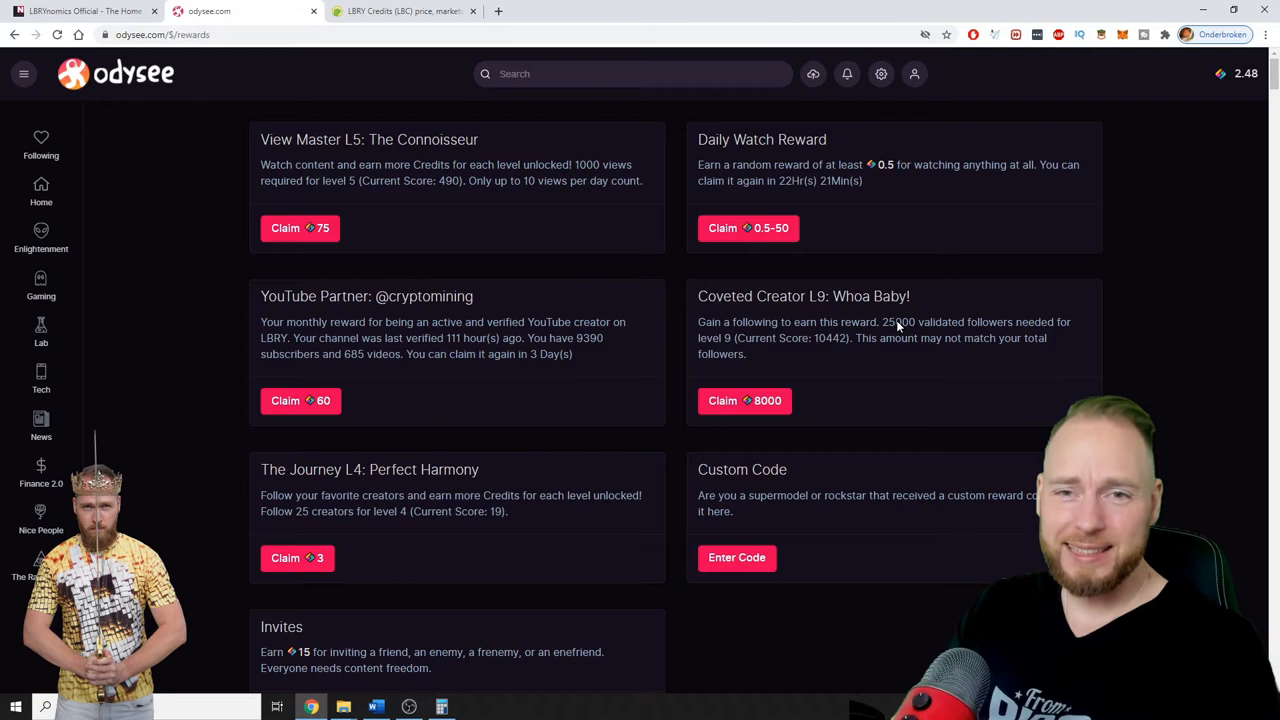
mouse_move(760, 348)
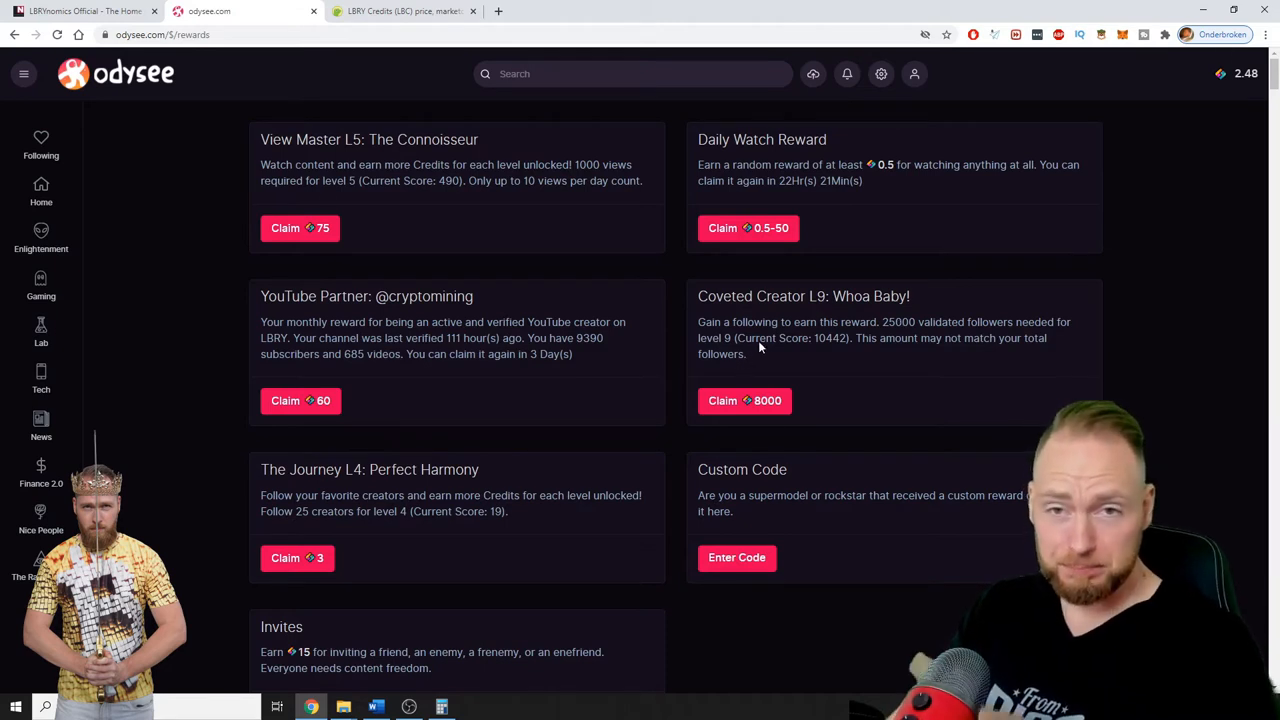
mouse_move(816, 348)
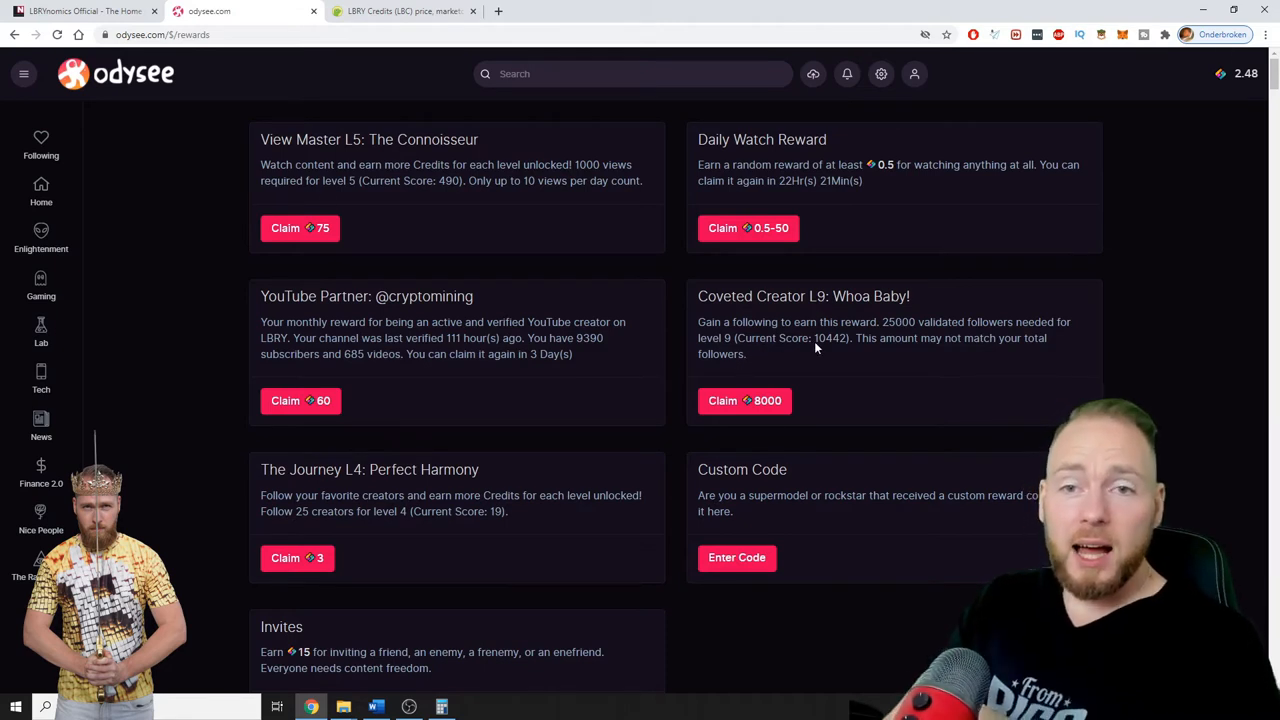
mouse_move(838, 348)
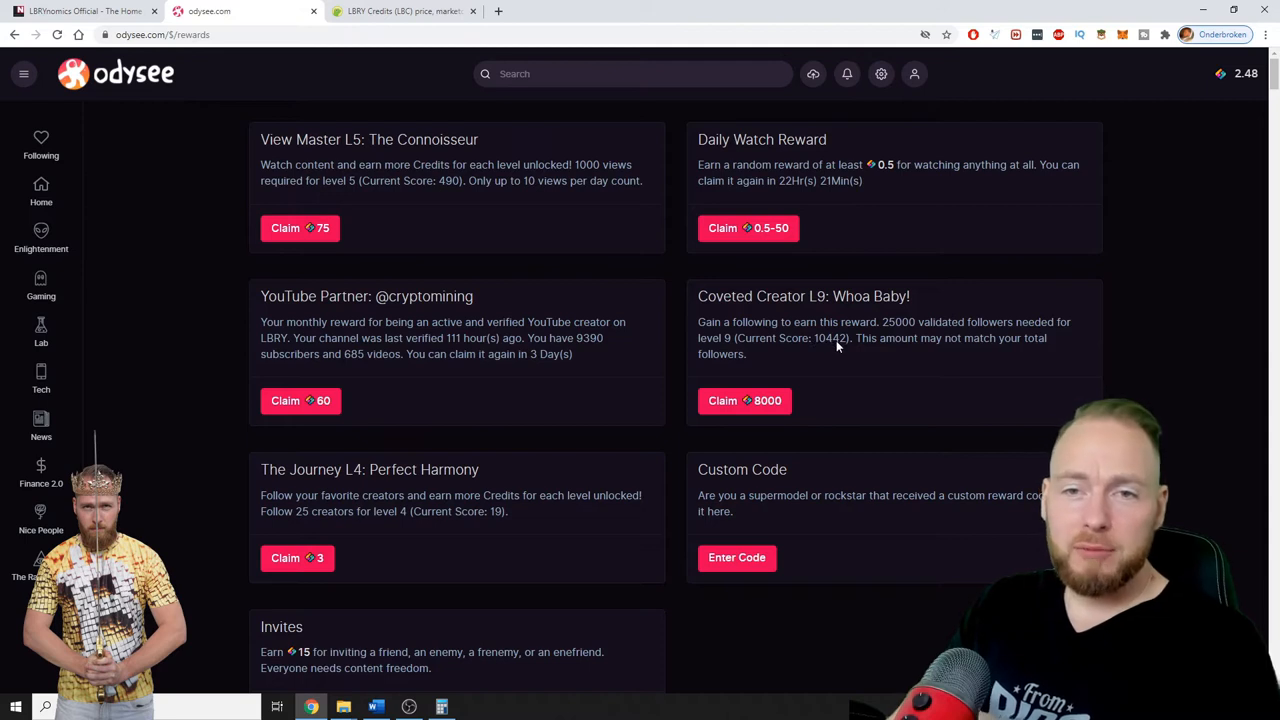
mouse_move(844, 348)
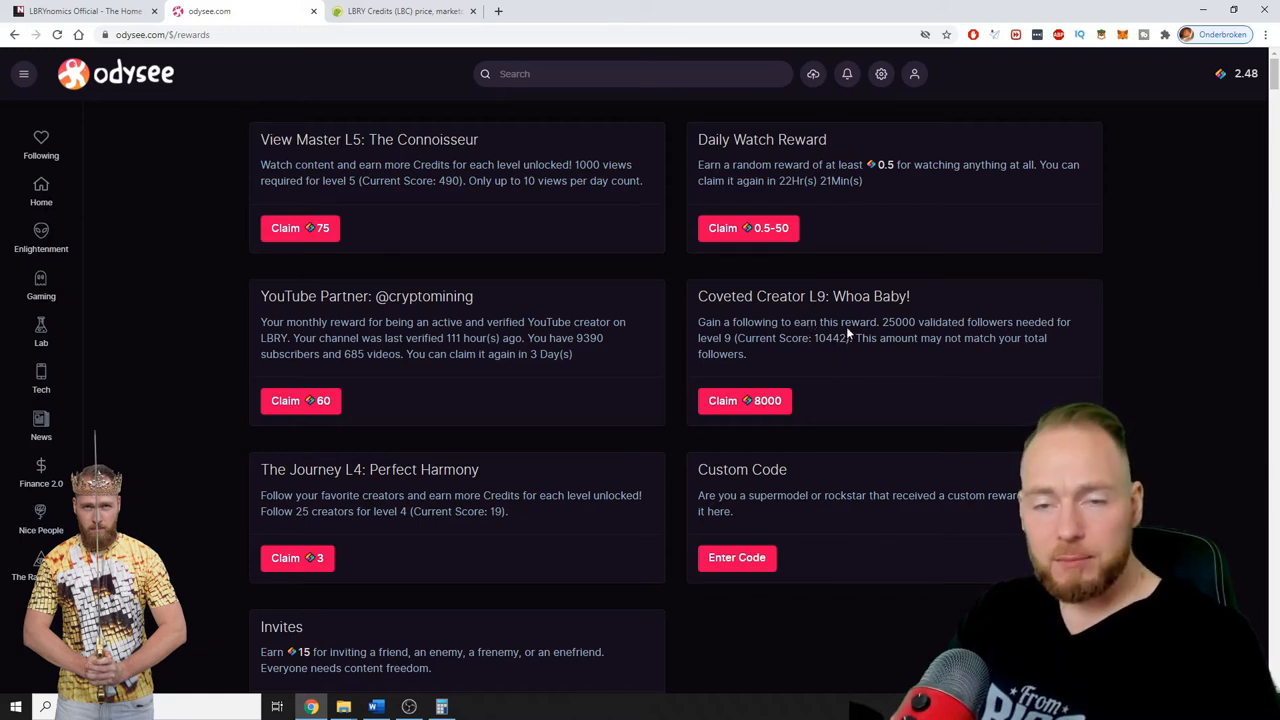
mouse_move(856, 356)
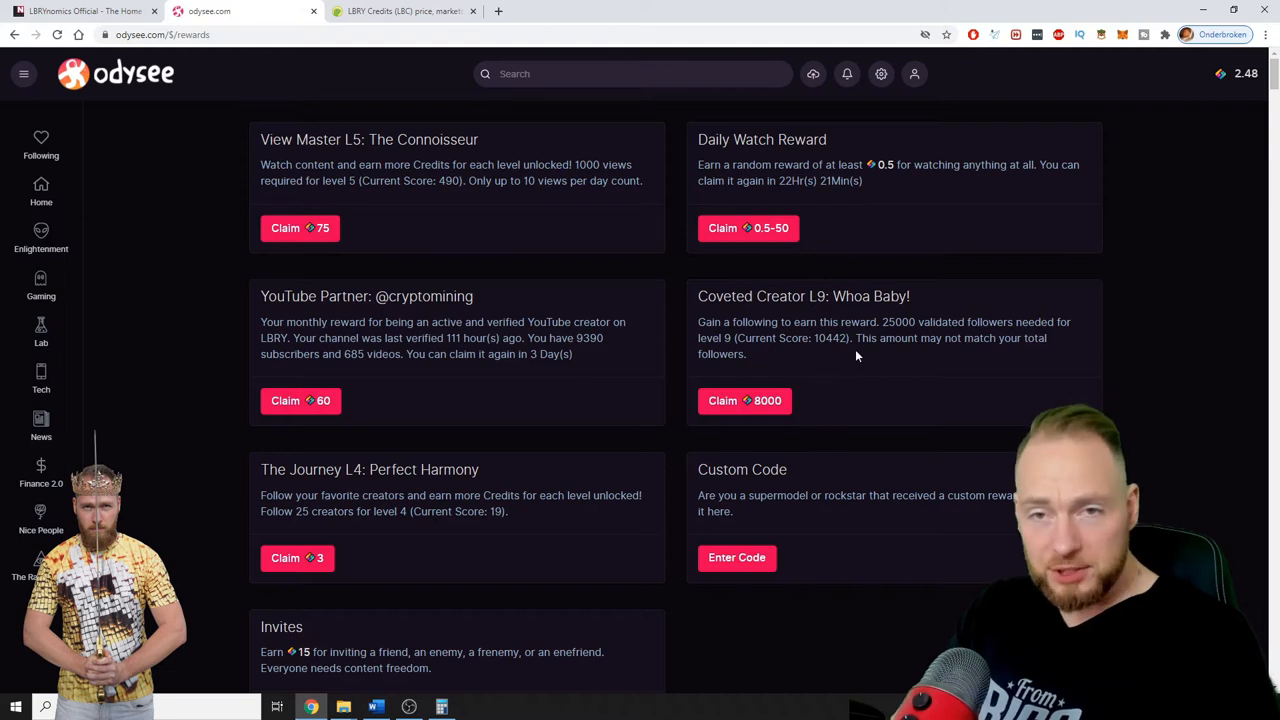
mouse_move(820, 332)
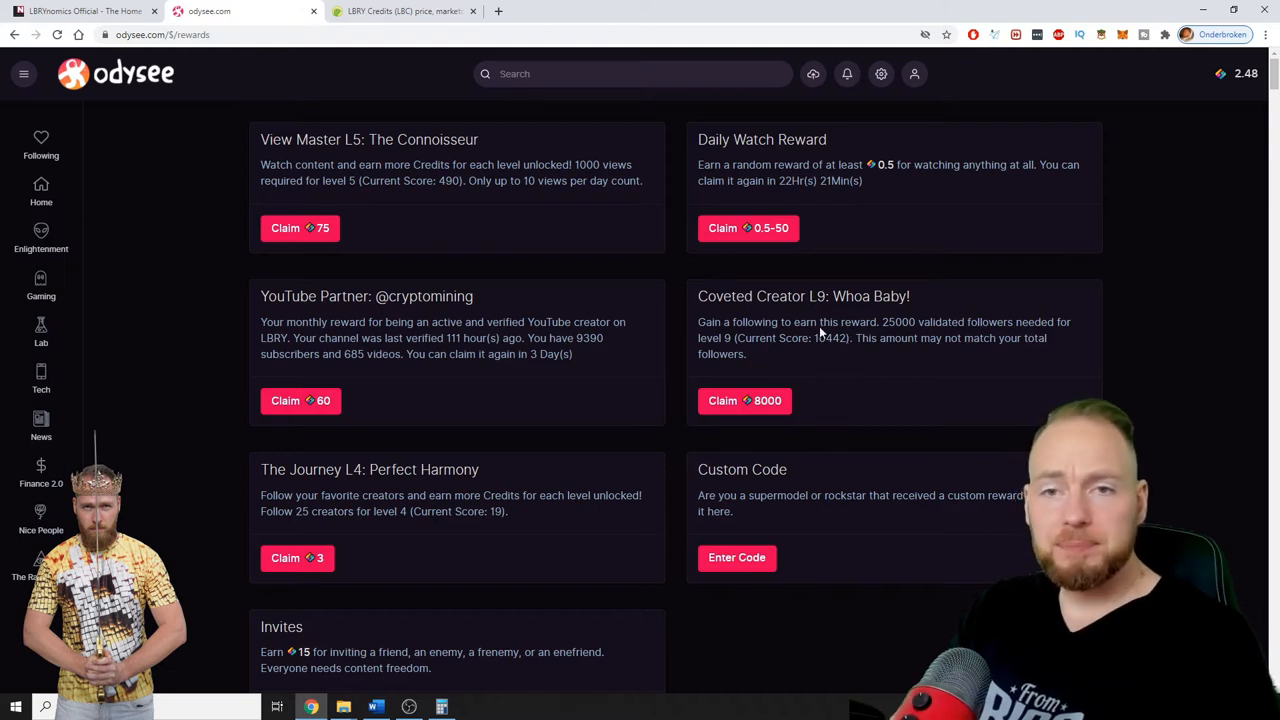
mouse_move(848, 350)
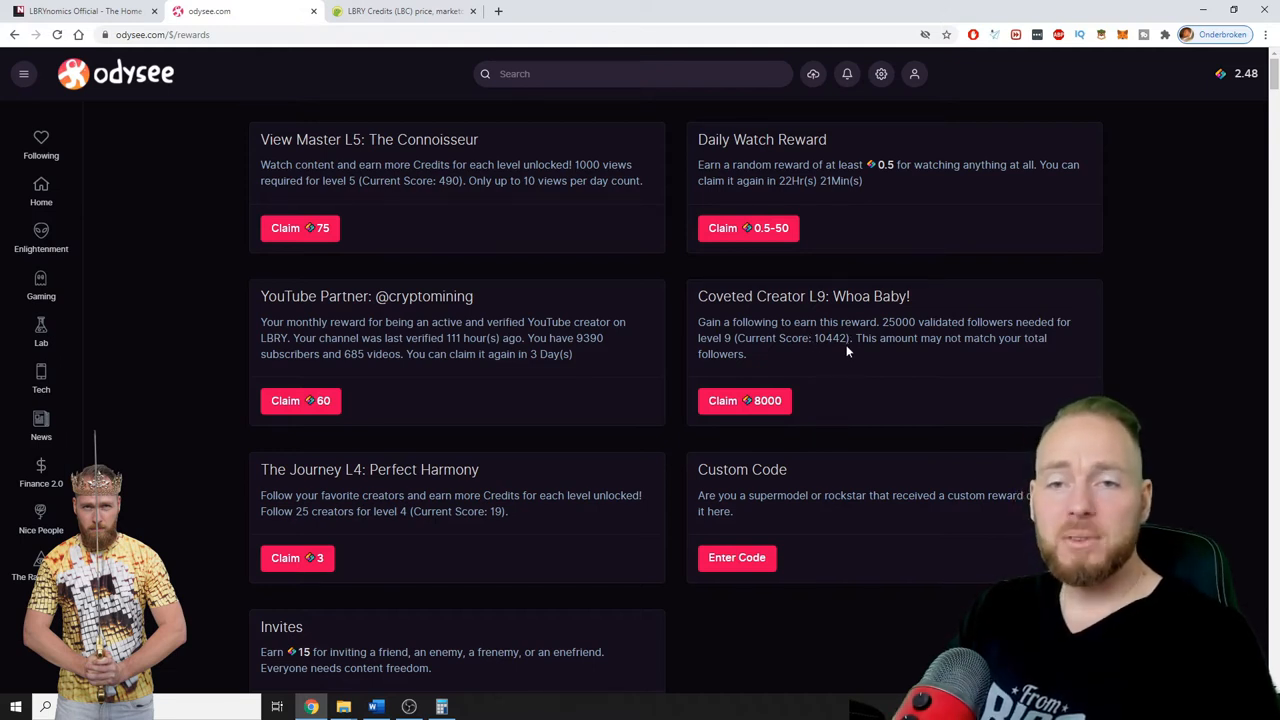
mouse_move(850, 362)
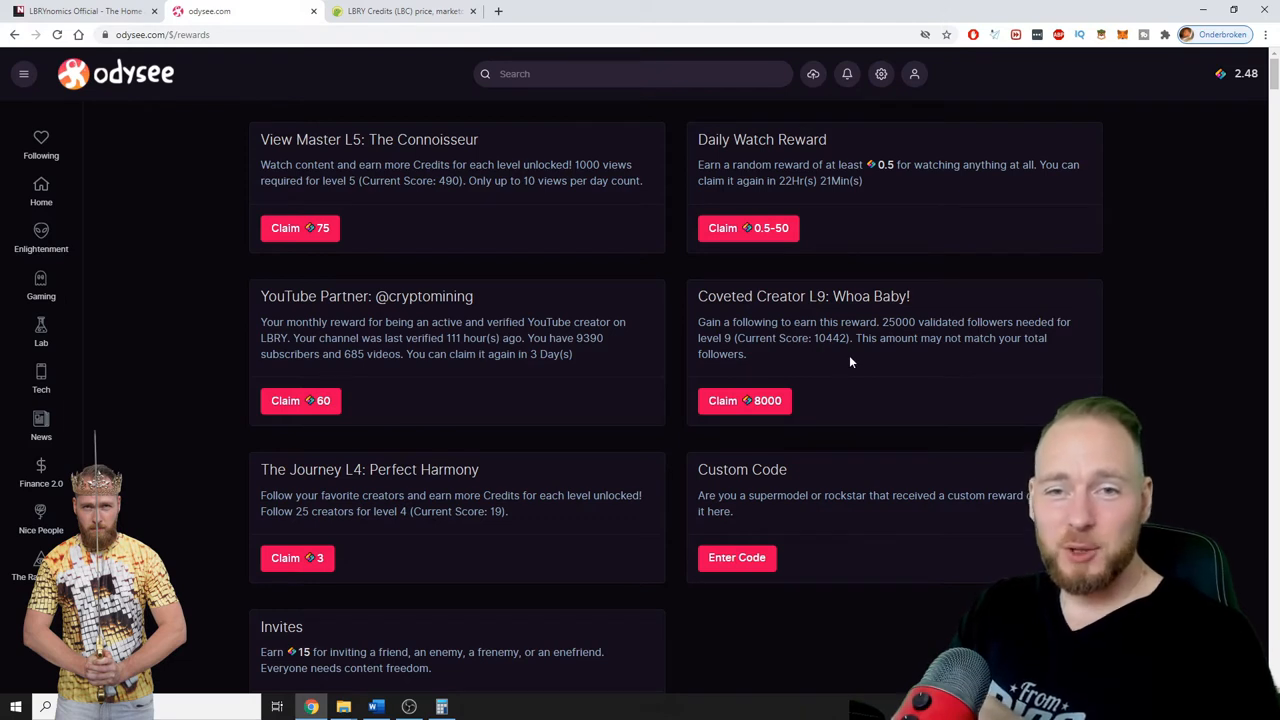
mouse_move(844, 356)
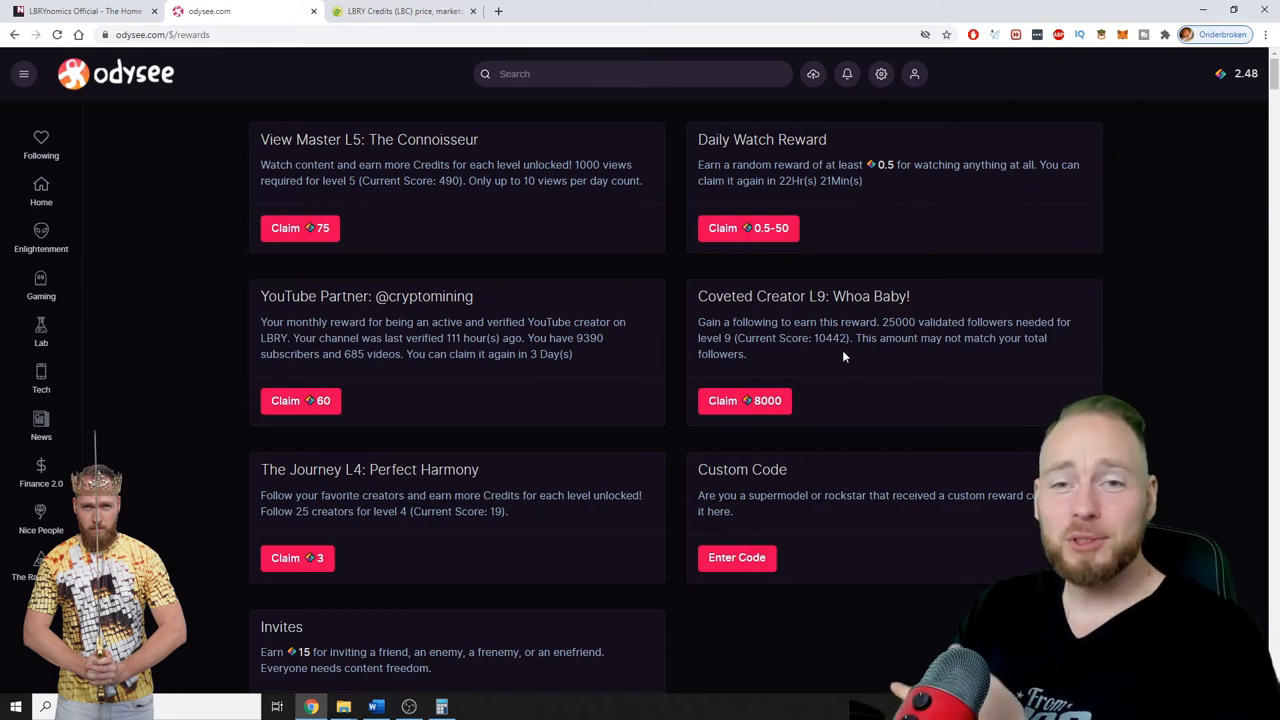
mouse_move(888, 374)
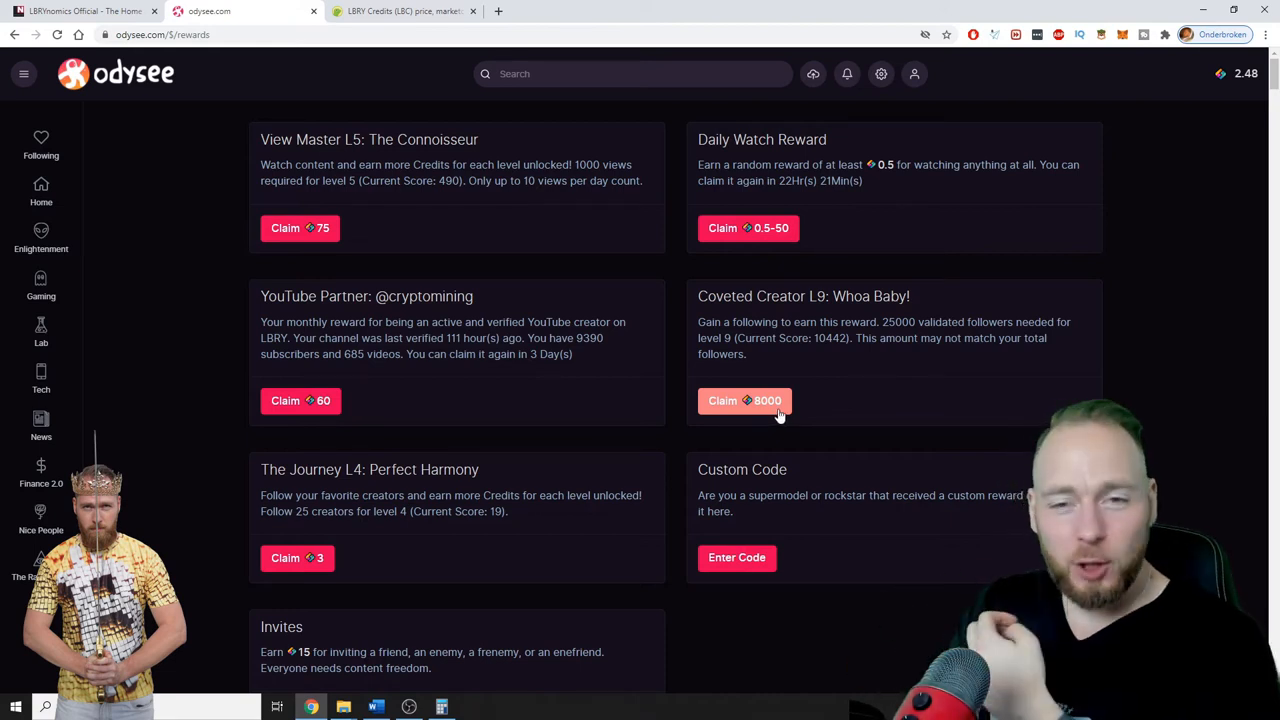
mouse_move(872, 420)
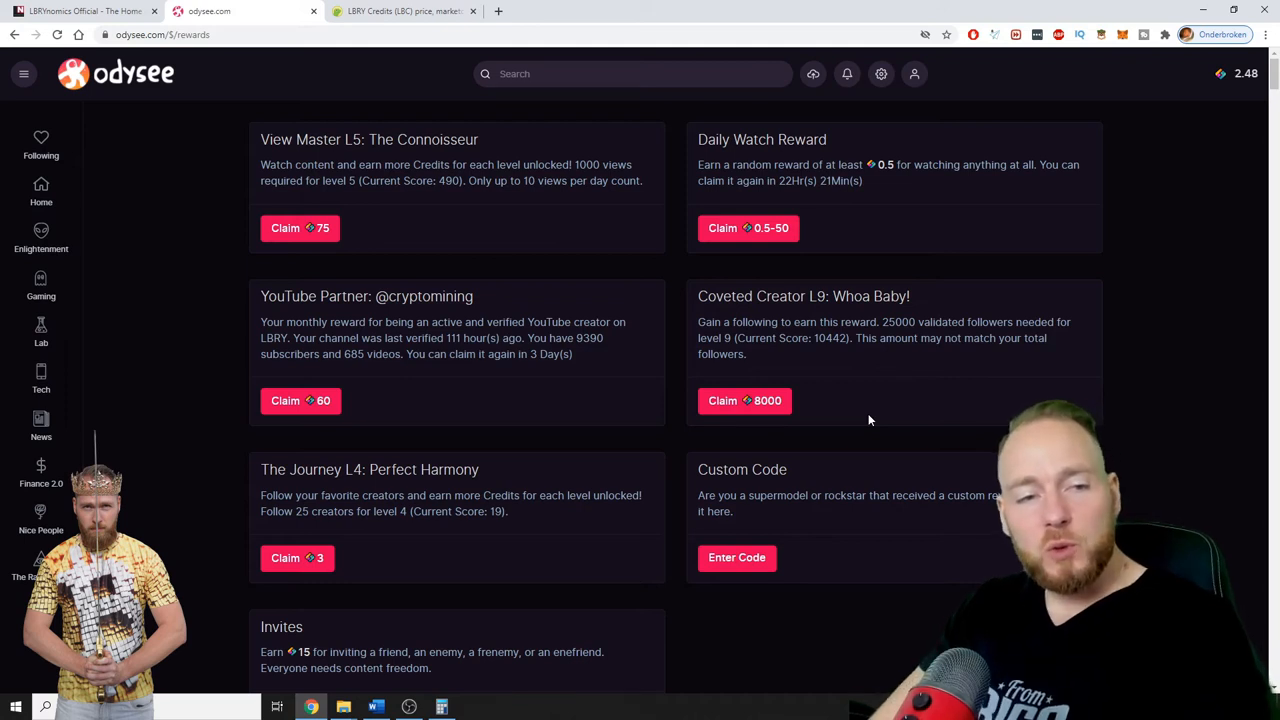
mouse_move(738, 366)
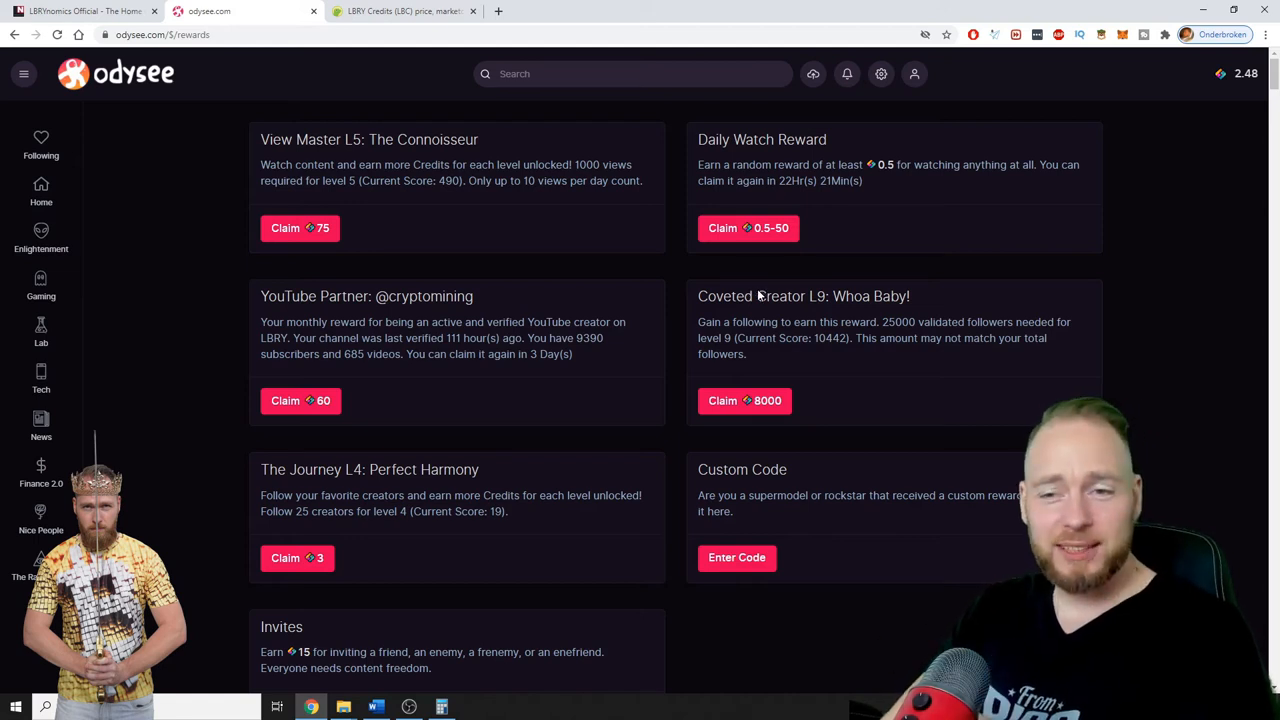
mouse_move(820, 302)
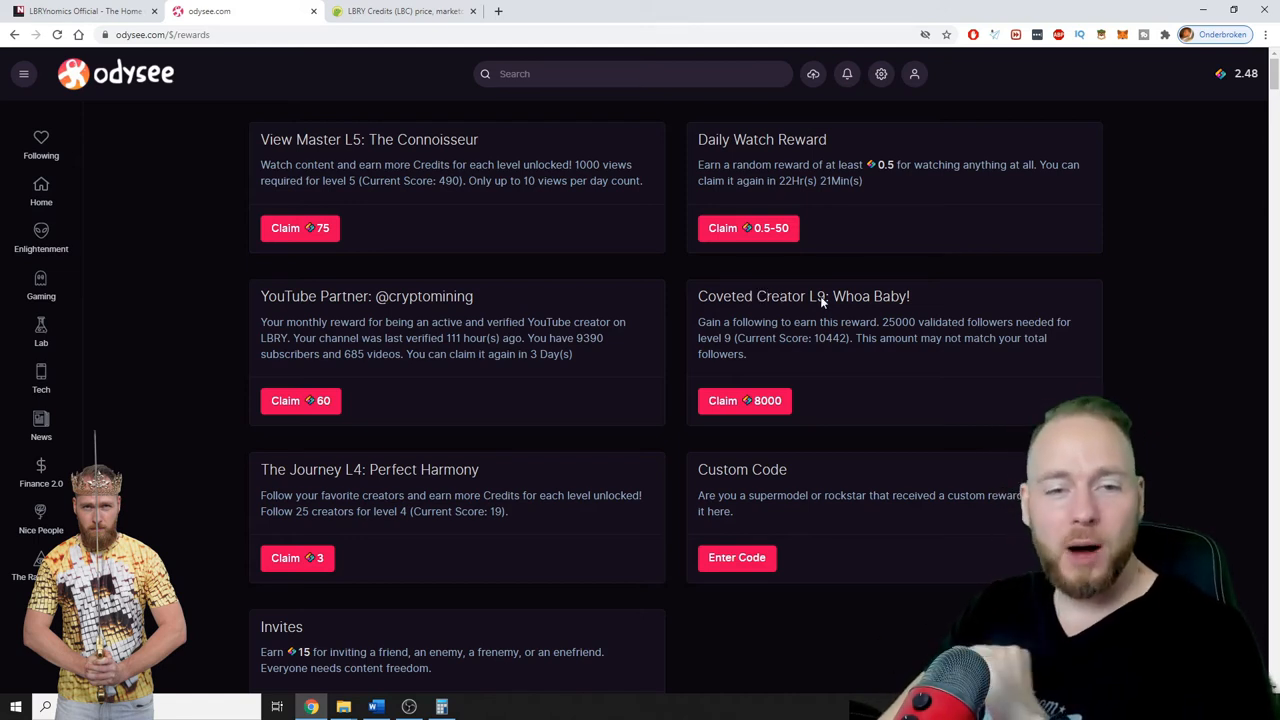
mouse_move(952, 358)
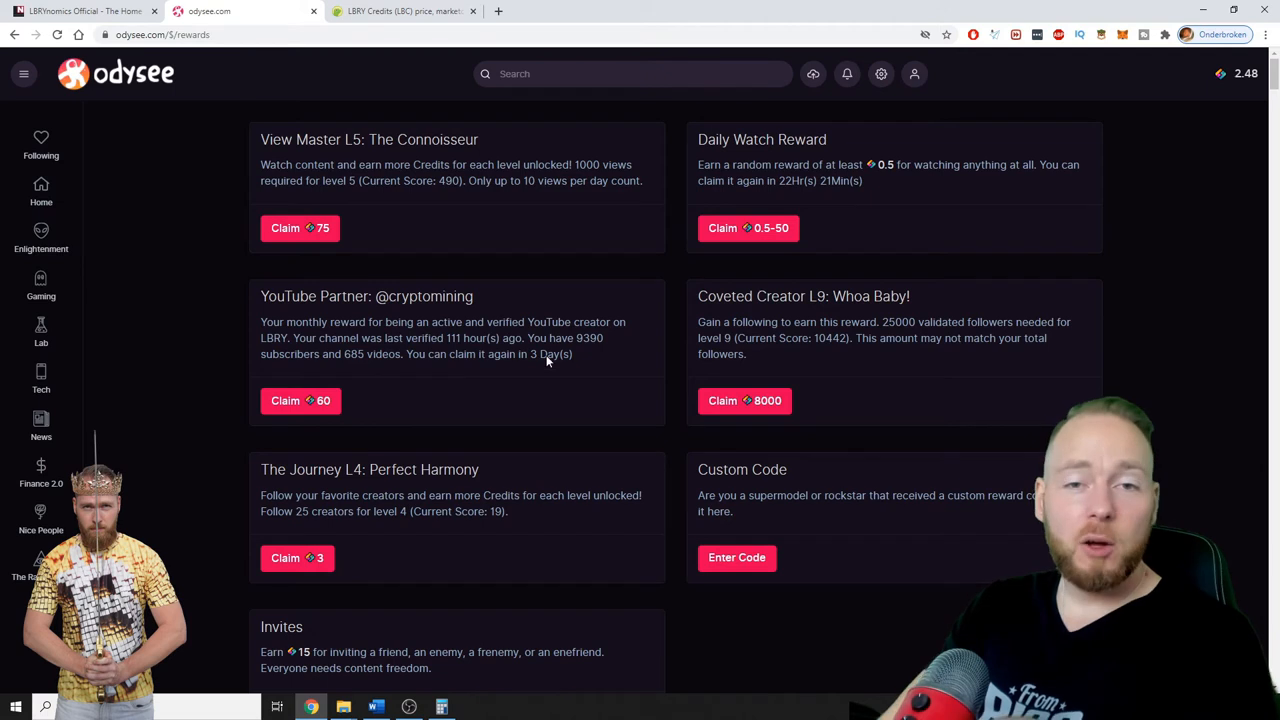
mouse_move(476, 382)
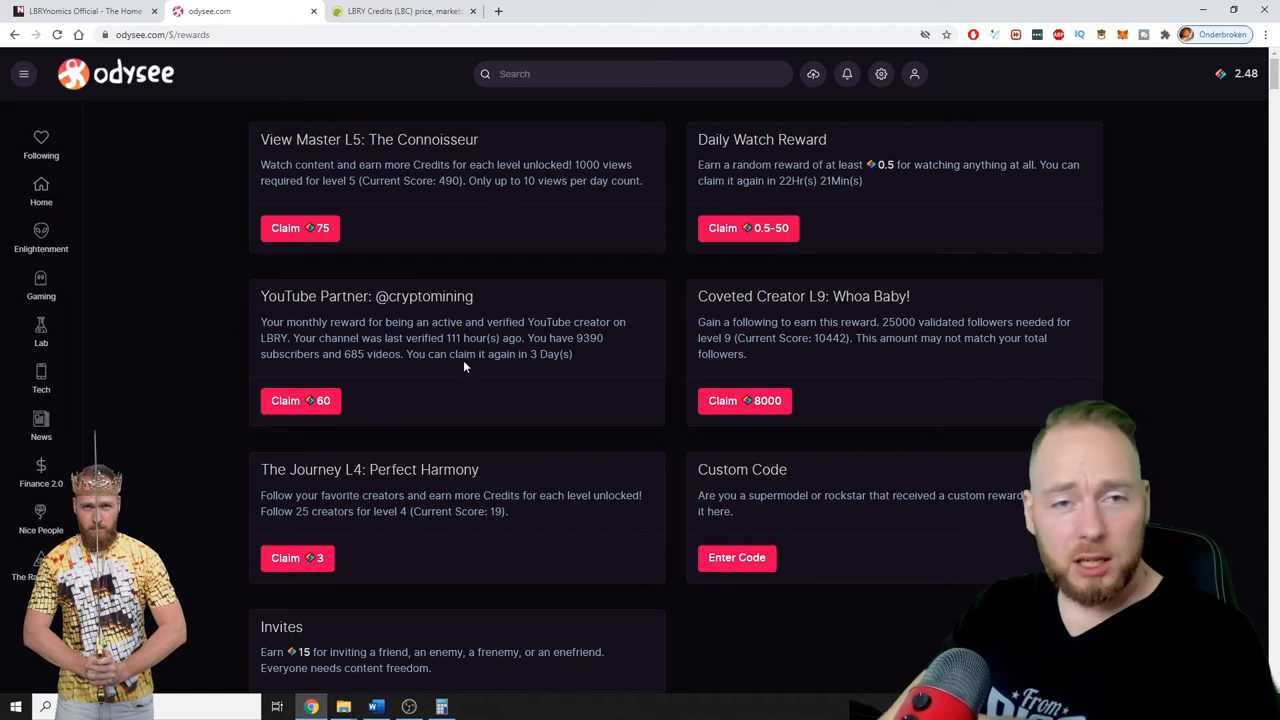
mouse_move(390, 368)
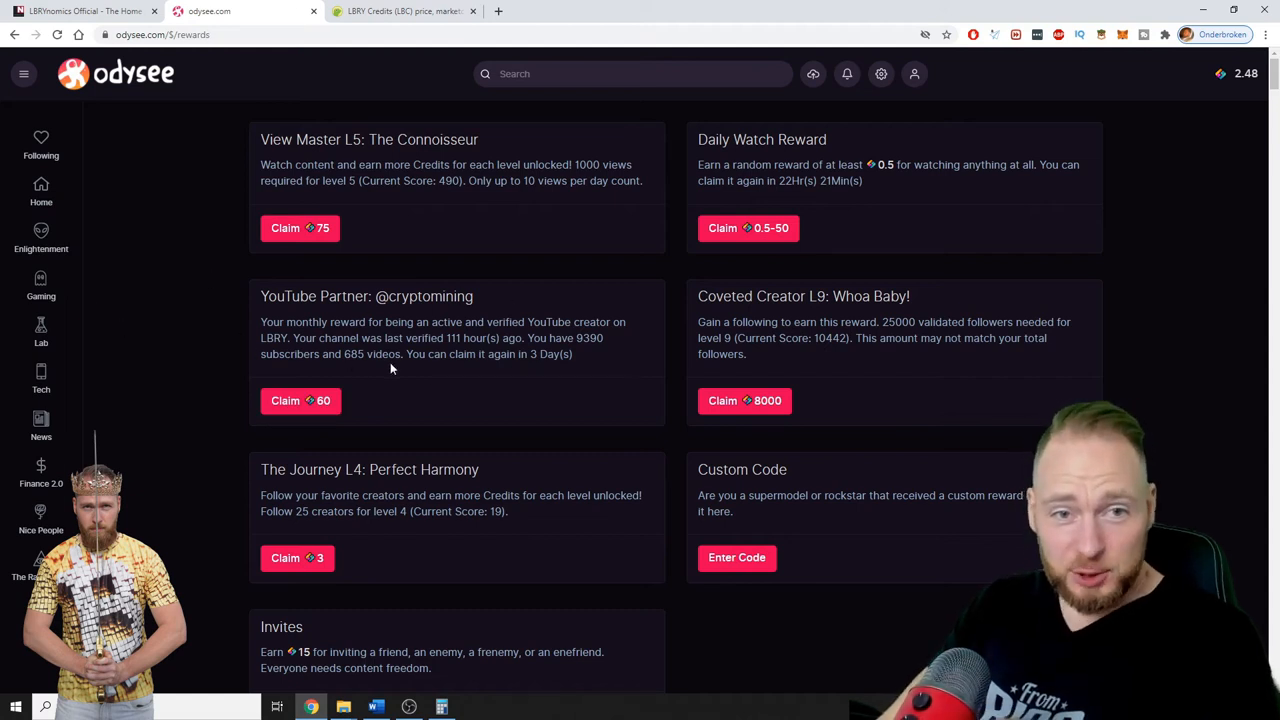
mouse_move(584, 344)
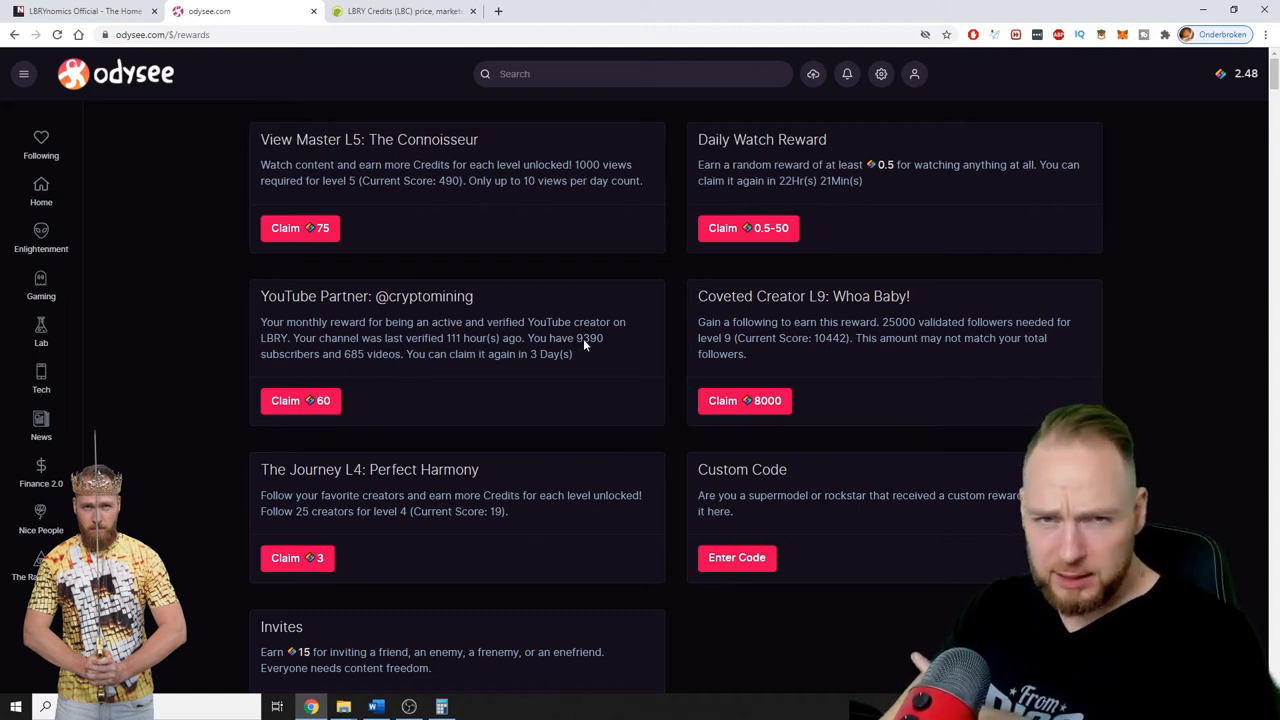